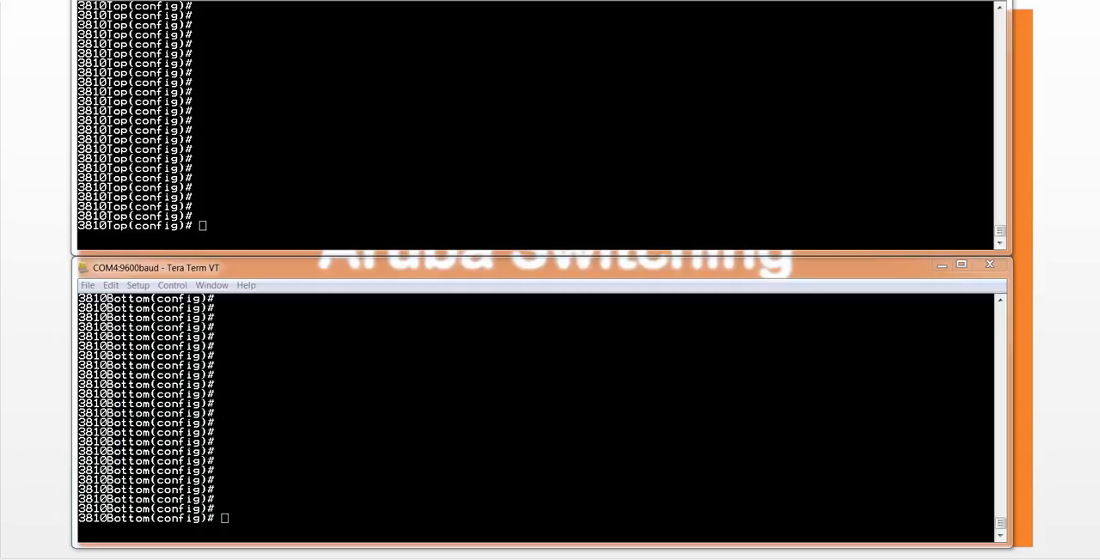
Begin typing 'mac' at the top switch's configuration prompt.
text(mac)
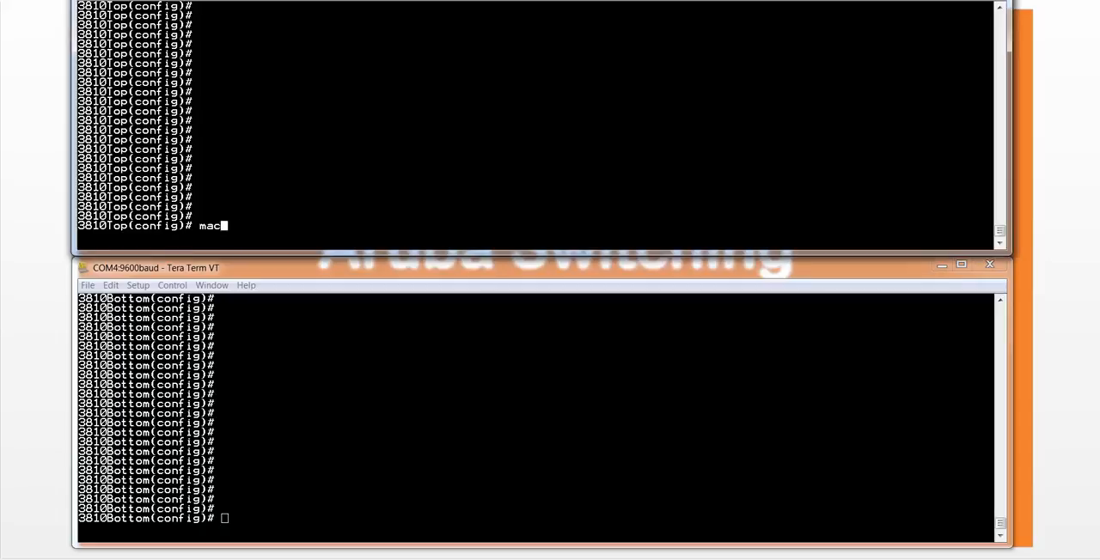
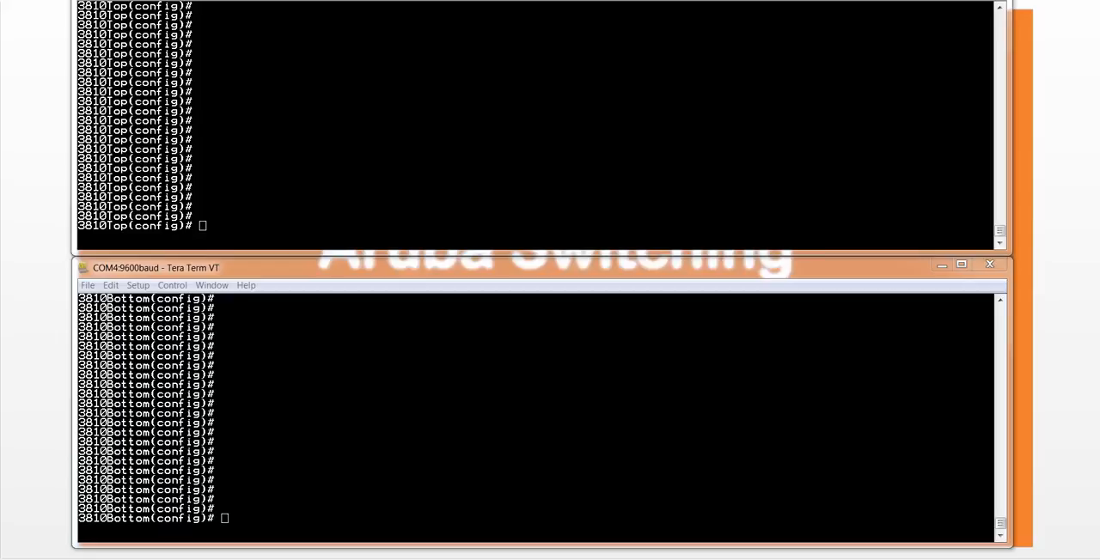
Apply MACsec policy tobottom3810 to port 2 on the top switch.
text(macs)
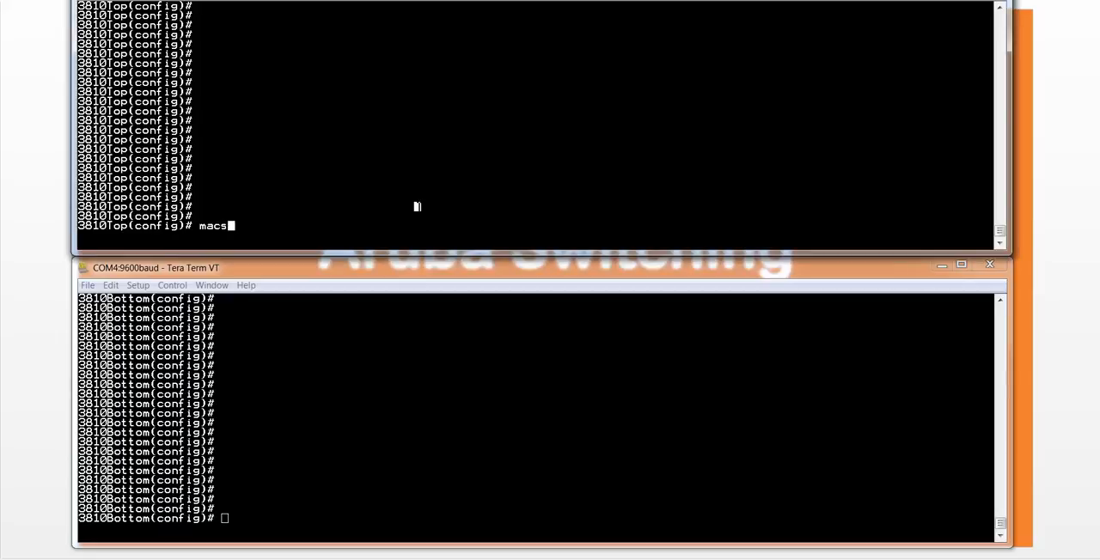
text(ec apply)
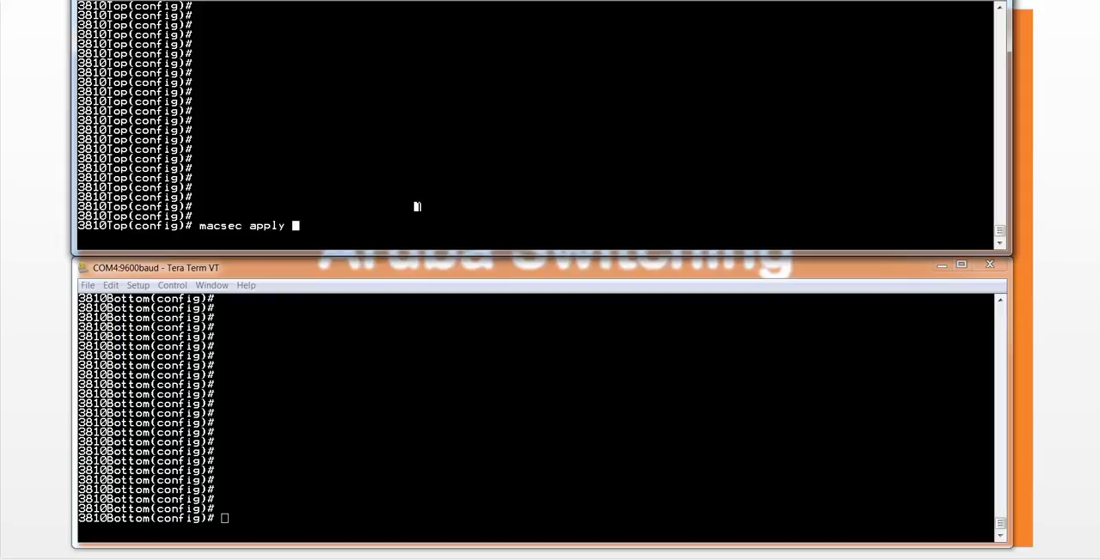
text(policy to)
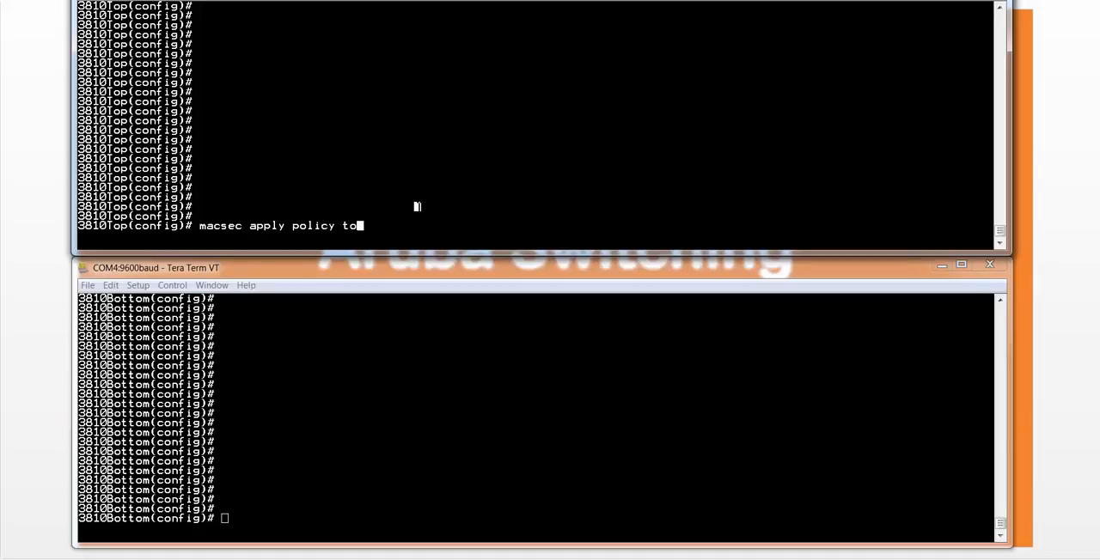
text(bottom3810 2)
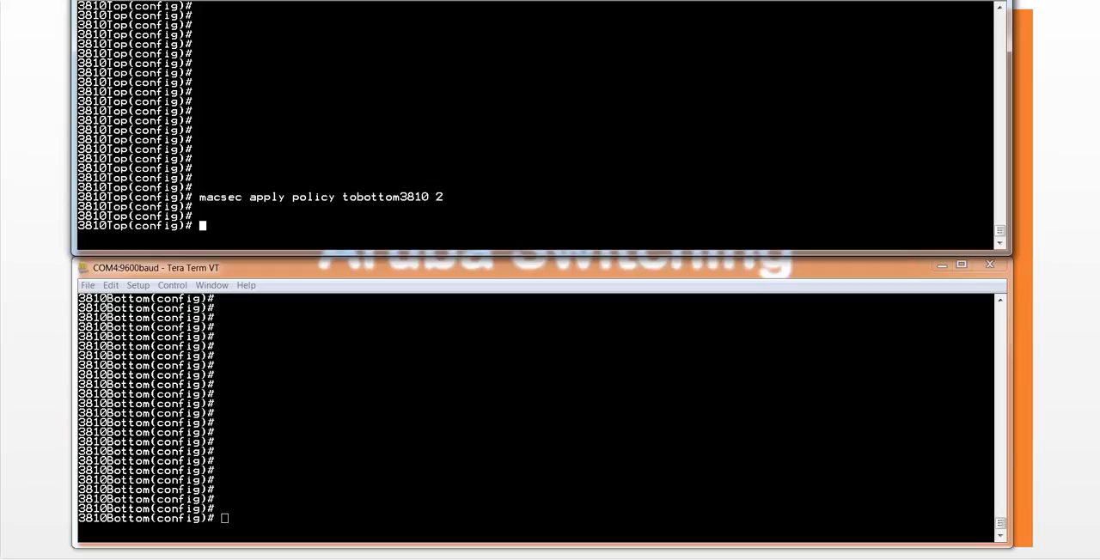
text(aaa)
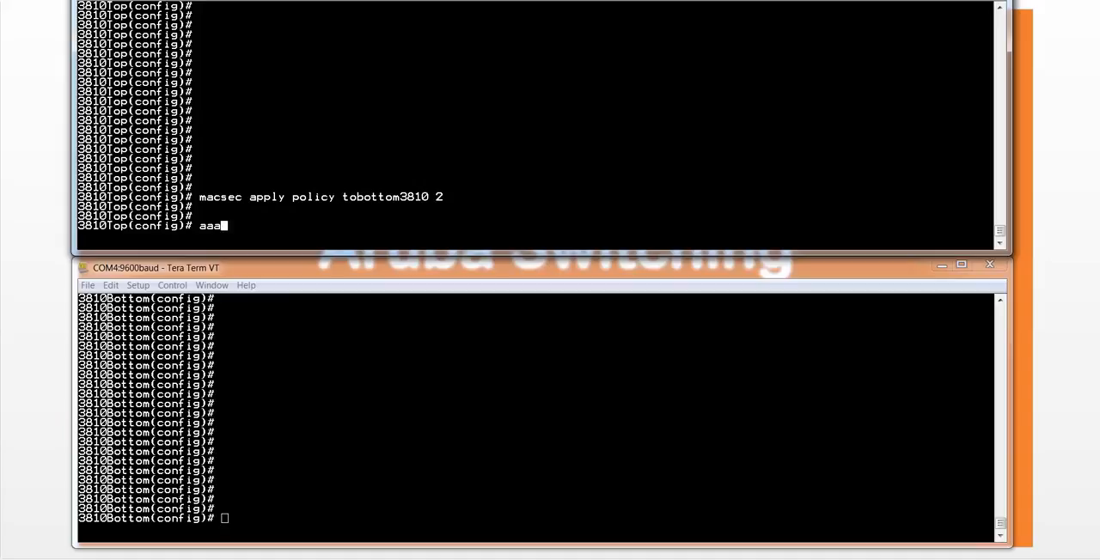
Set MKA key-server-priority 18 and transmit-interval 4 on top switch port 2.
text(port-access mk)
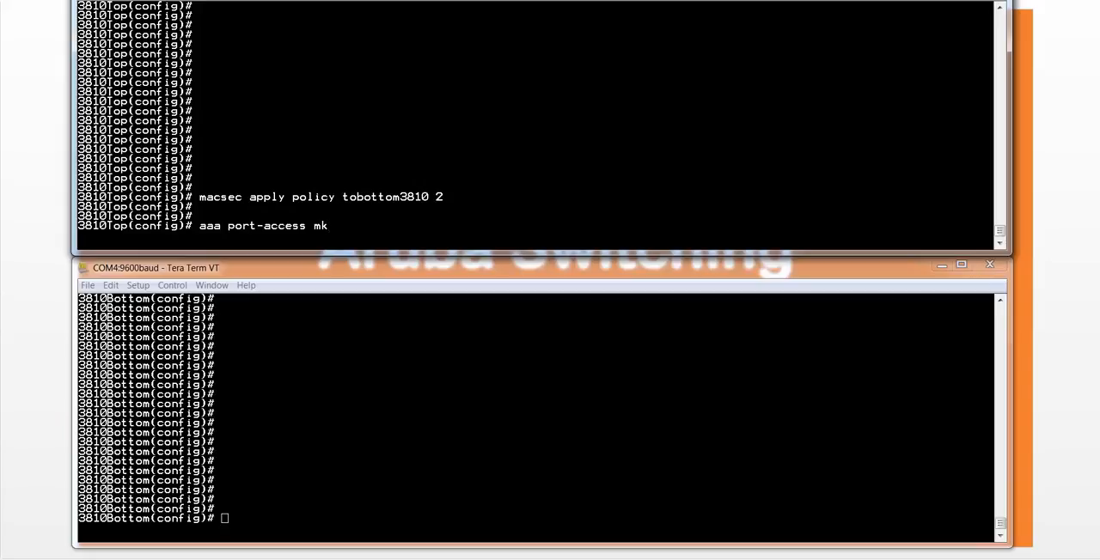
text(a)
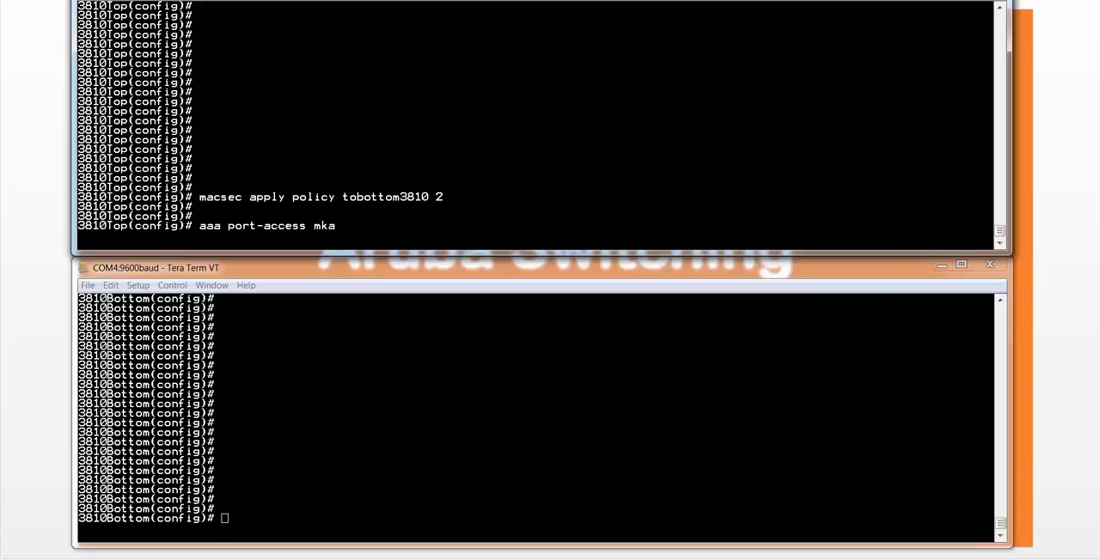
text(key)
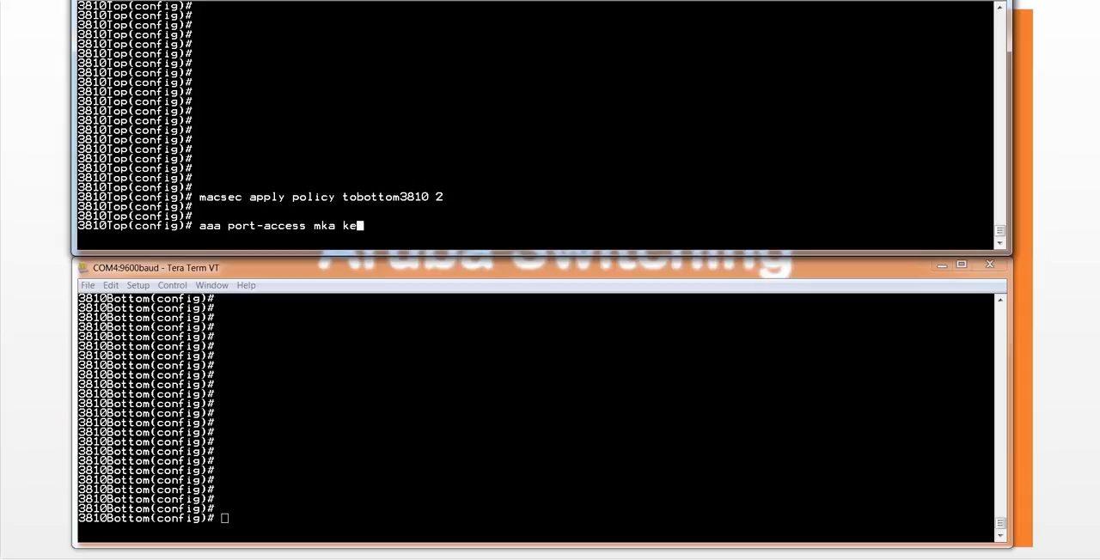
text(y-server-priority)
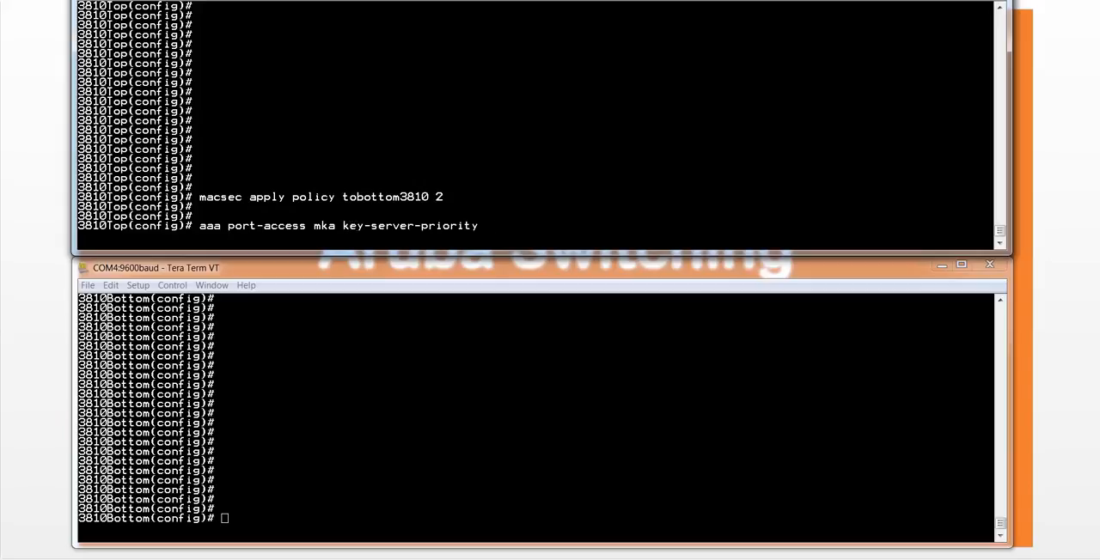
text(18)
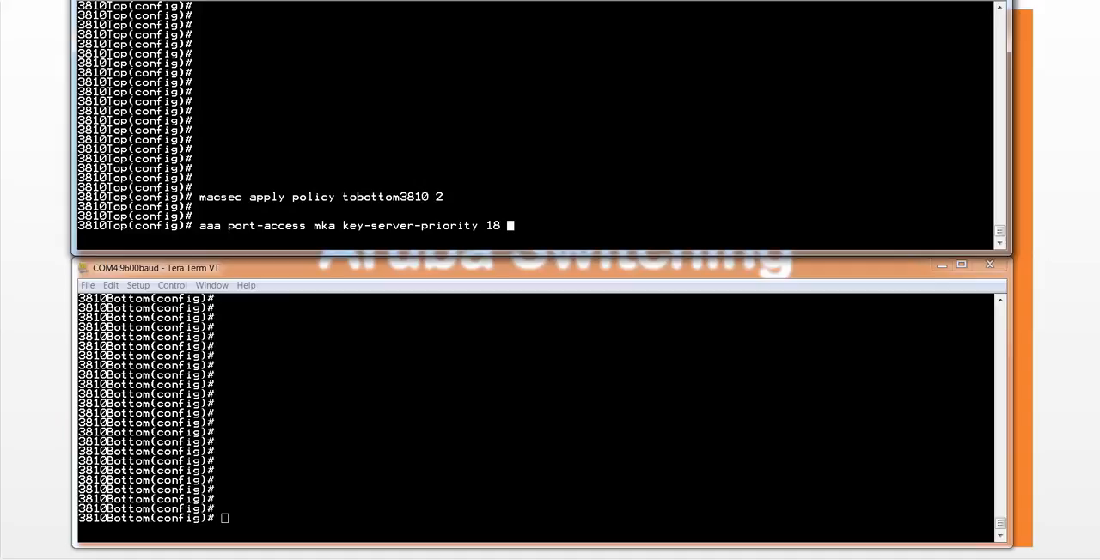
text(tr)
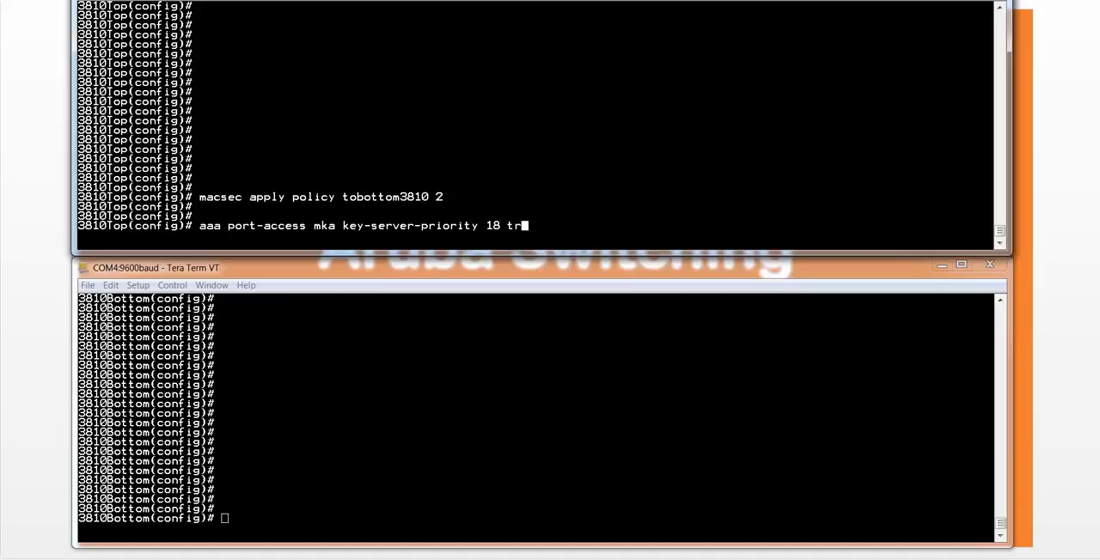
text(ansmit-interval 4)
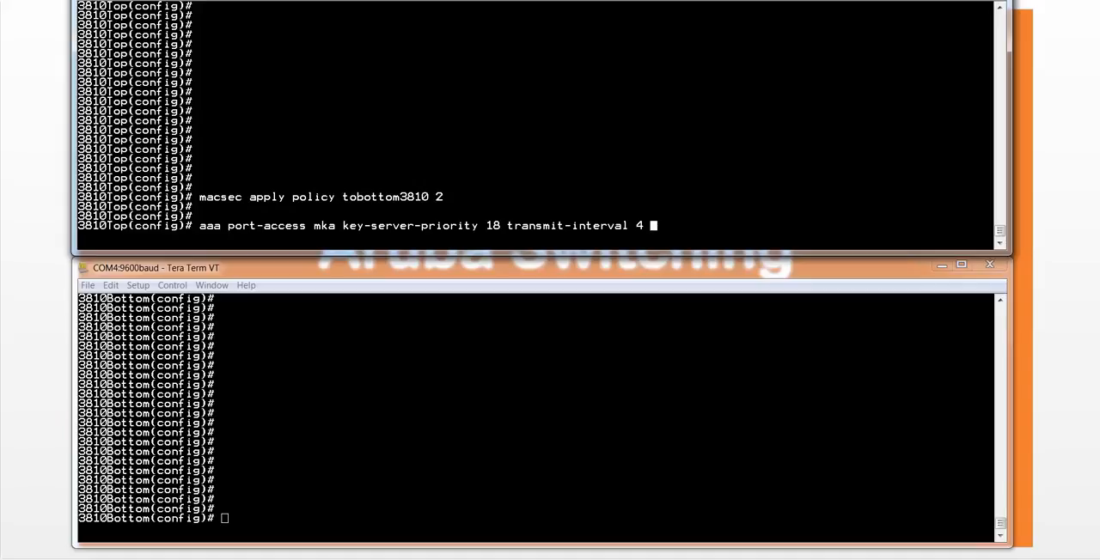
text(2)
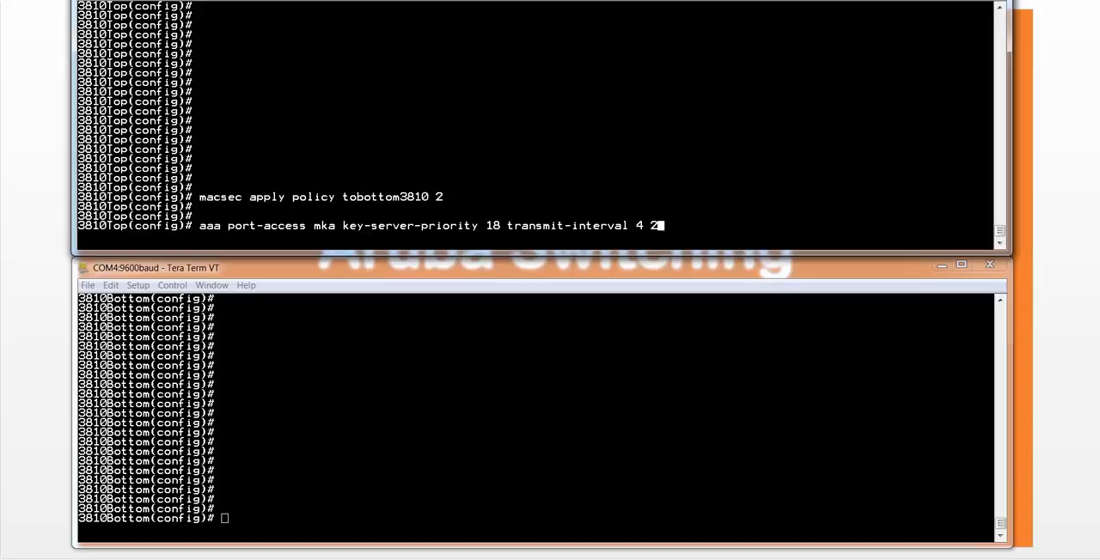
key(enter)
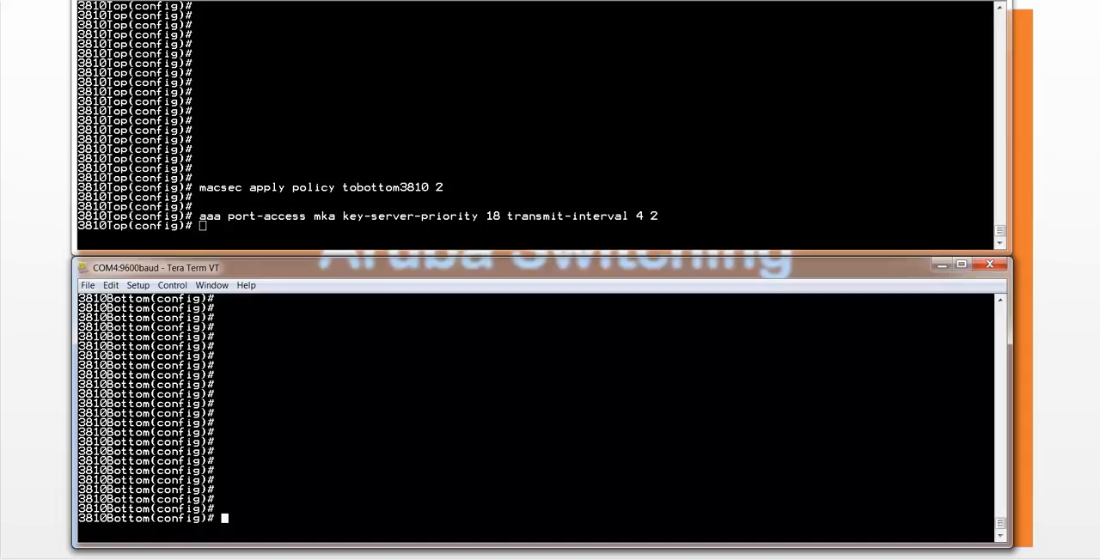
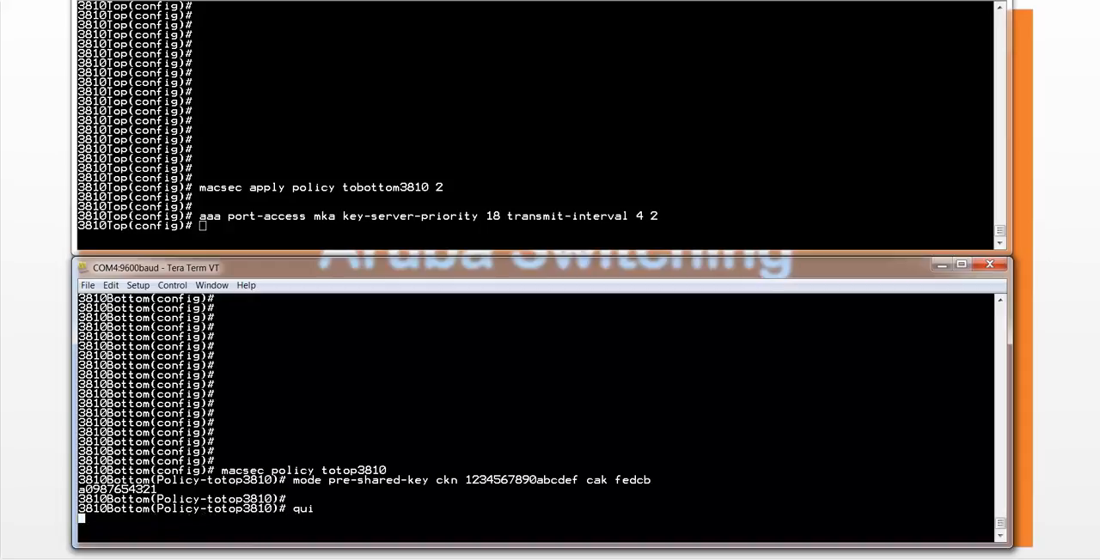
Enter 'macsec apply policy totop3810 2' on the bottom switch, fixing a typo.
text(macsec apply poltot)
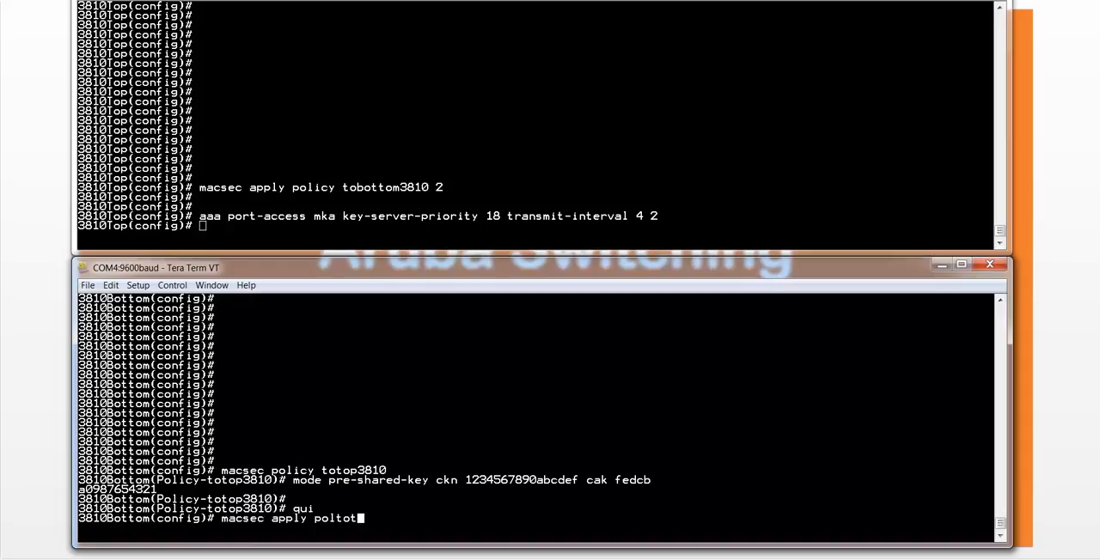
key(BackSpace)
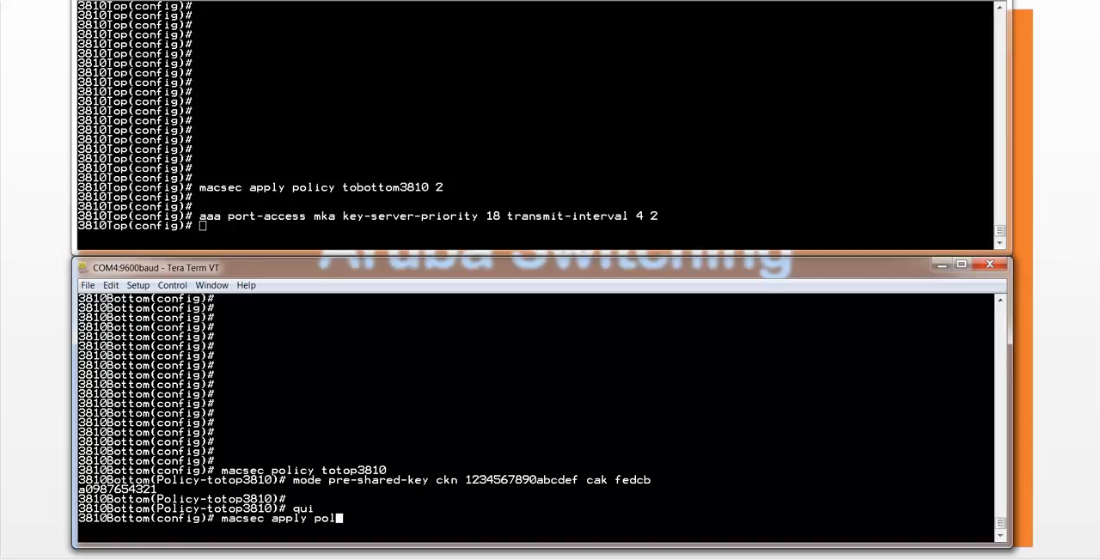
text(totop)
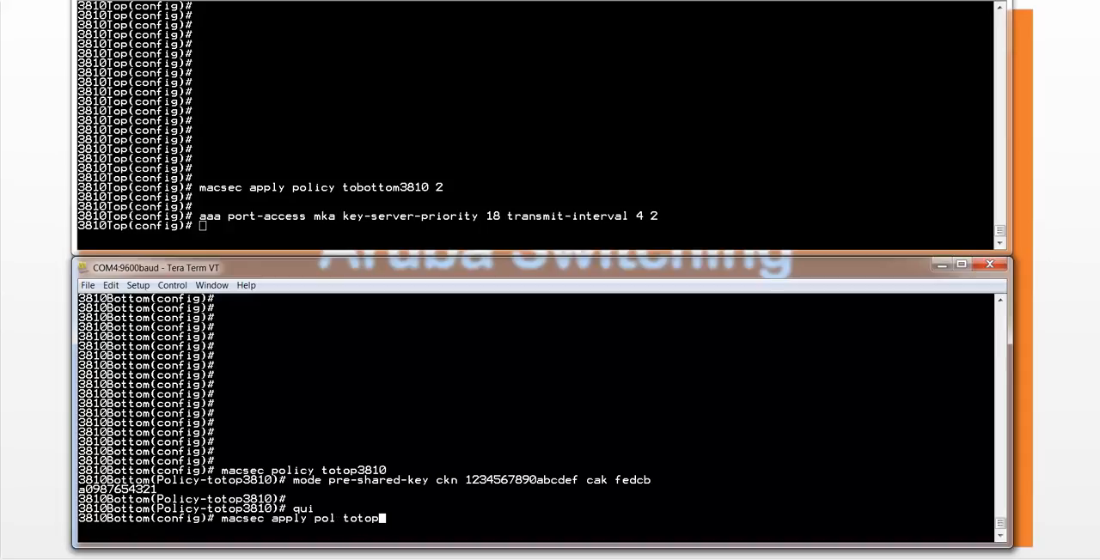
text(3810)
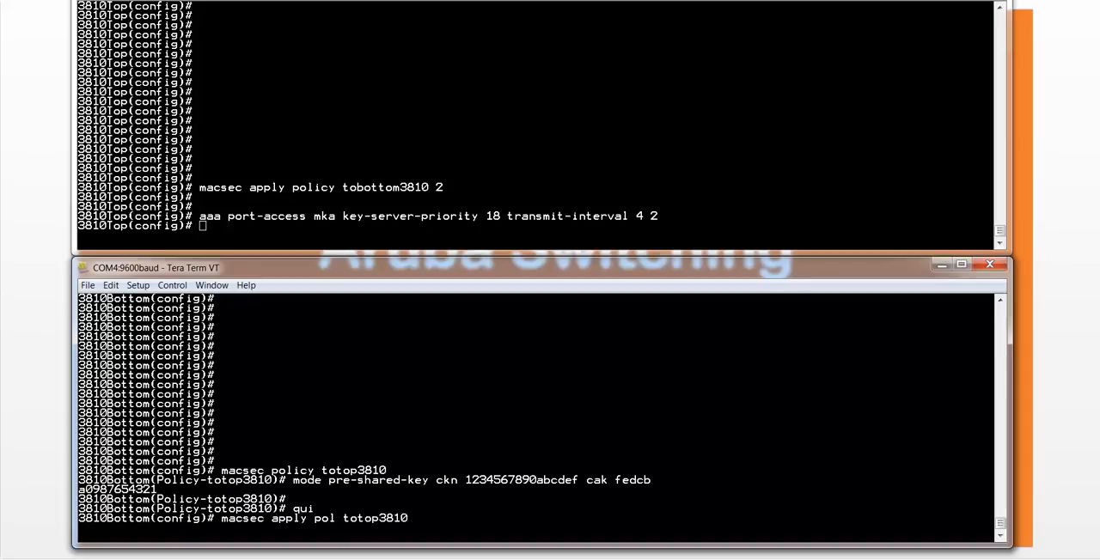
text(2)
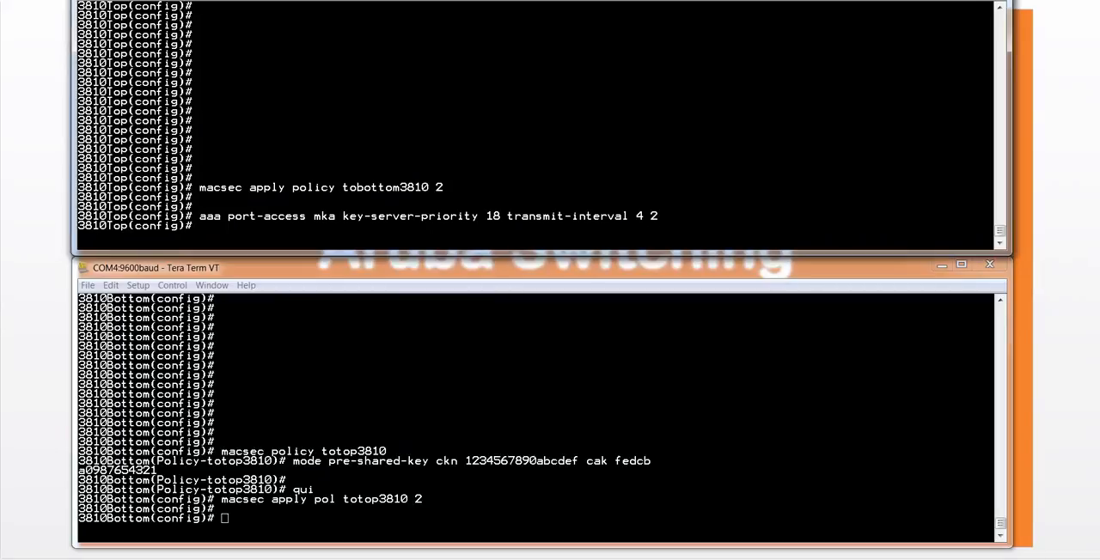
Run 'show macsec policy' to display tobottom3810's AES-GCM-128 pre-shared-key settings.
text(show macsec policy)
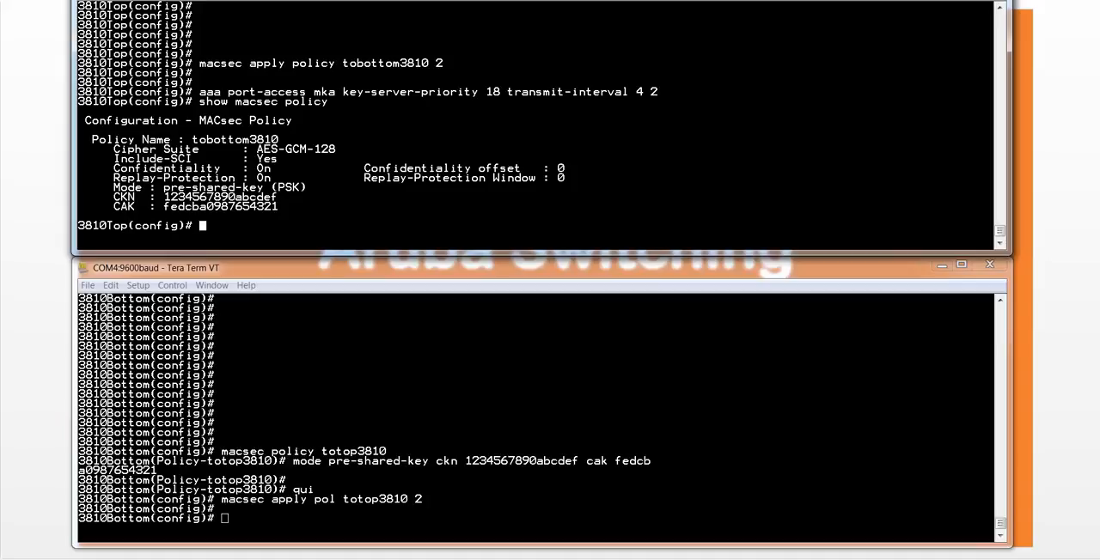
key(Return)
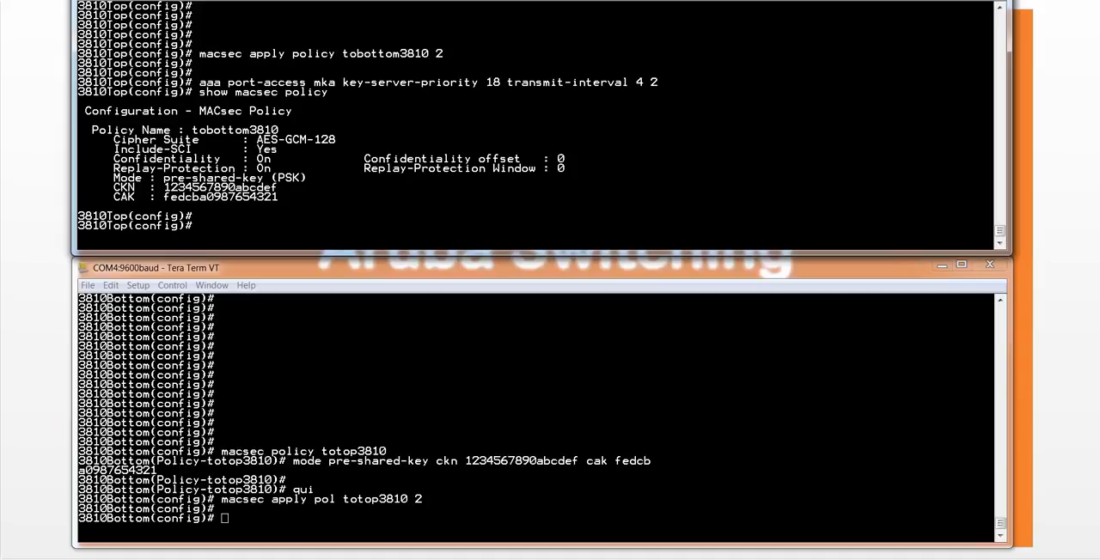
Run 'show macsec status' showing port 2 Up with tobottom3810 in PSK mode.
text(shwo)
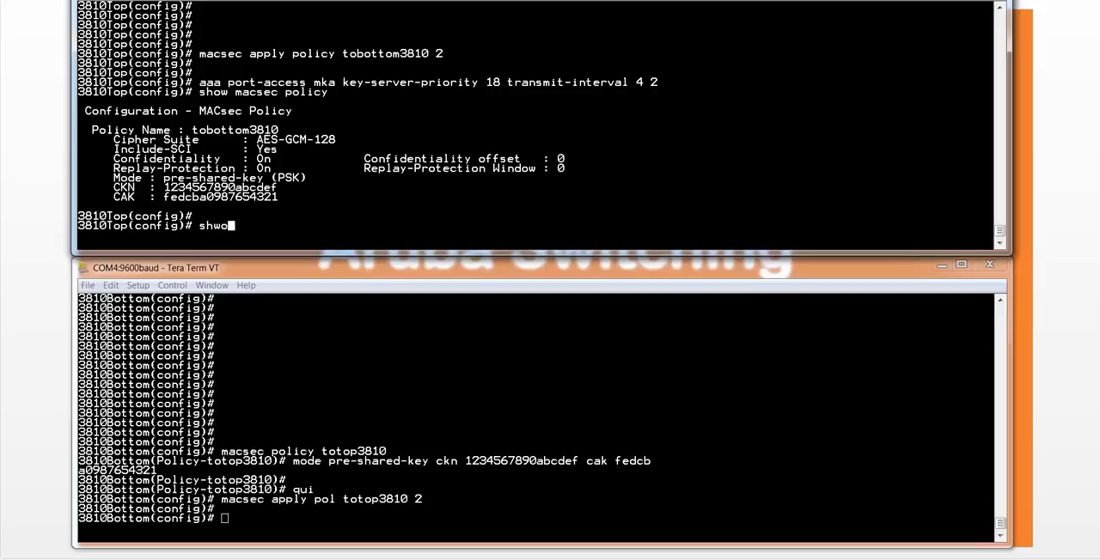
text(show macsec statu)
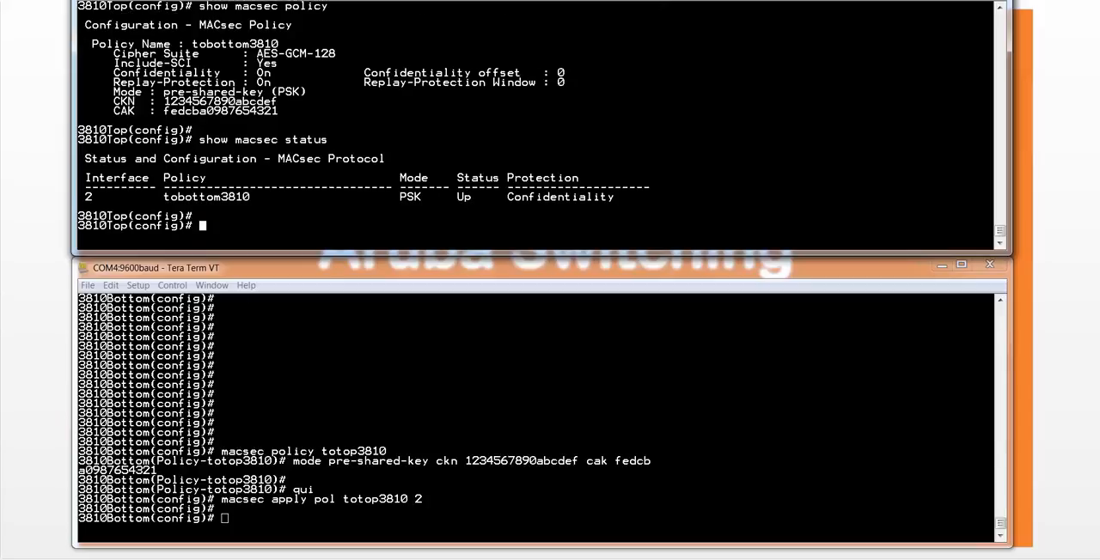
Run detailed 'show macsec status' for port 2's transmit and receive secure channels.
text(show)
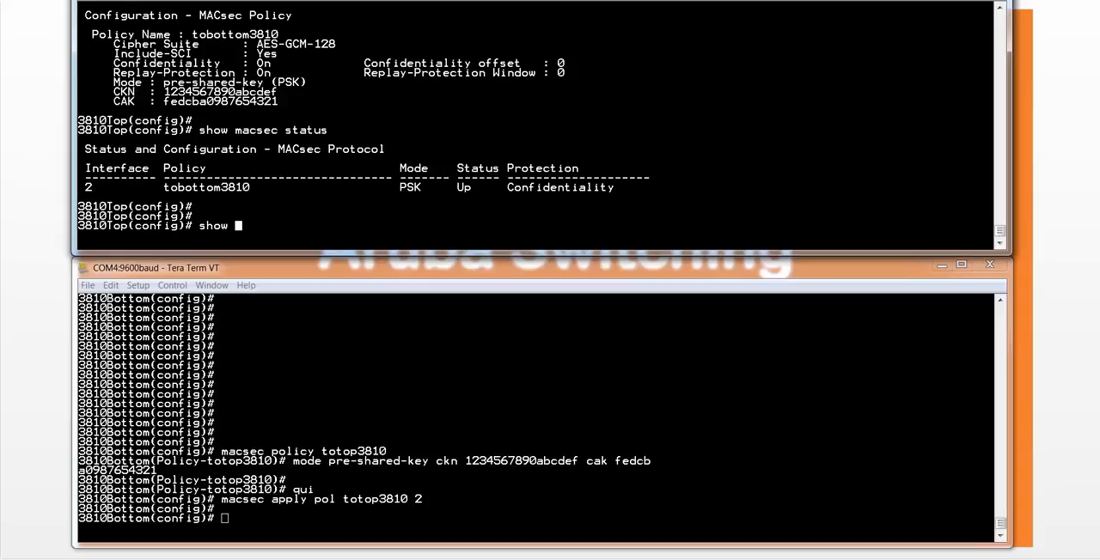
text(macsec)
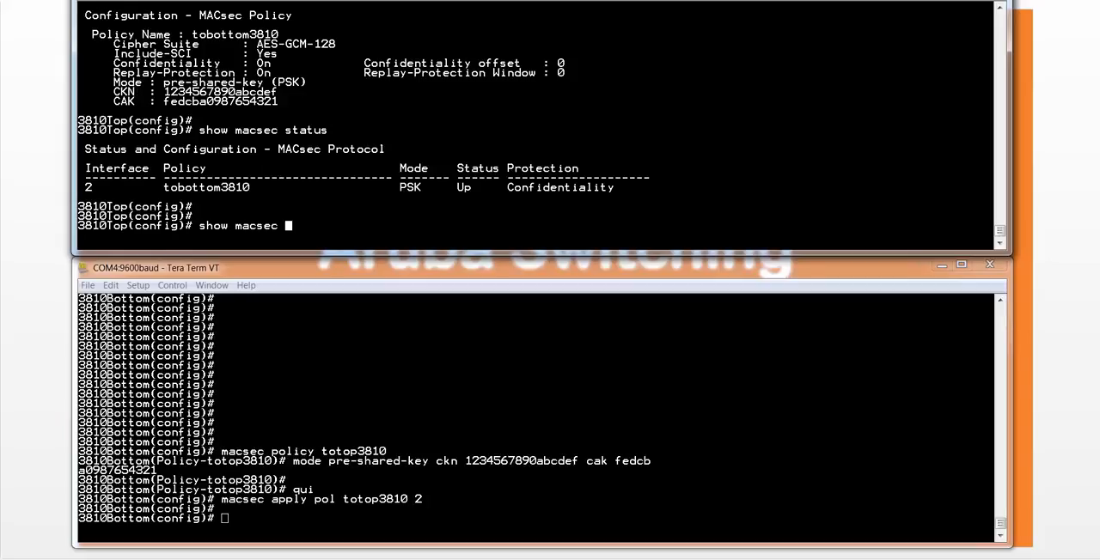
text(sta)
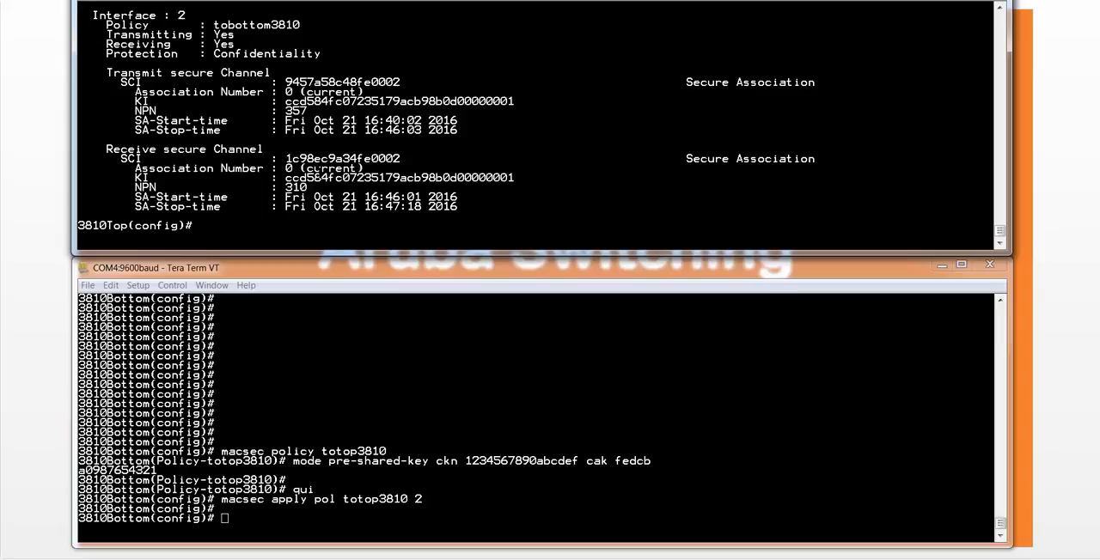
text(show)
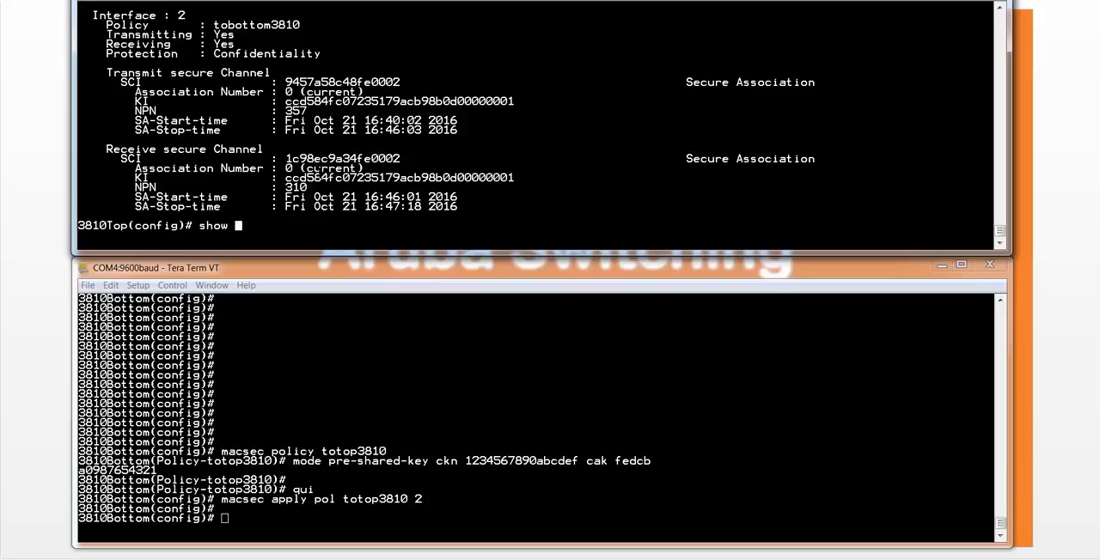
Run 'show macsec statistics' and page through port 2's receive and transmit counters.
text(mac)
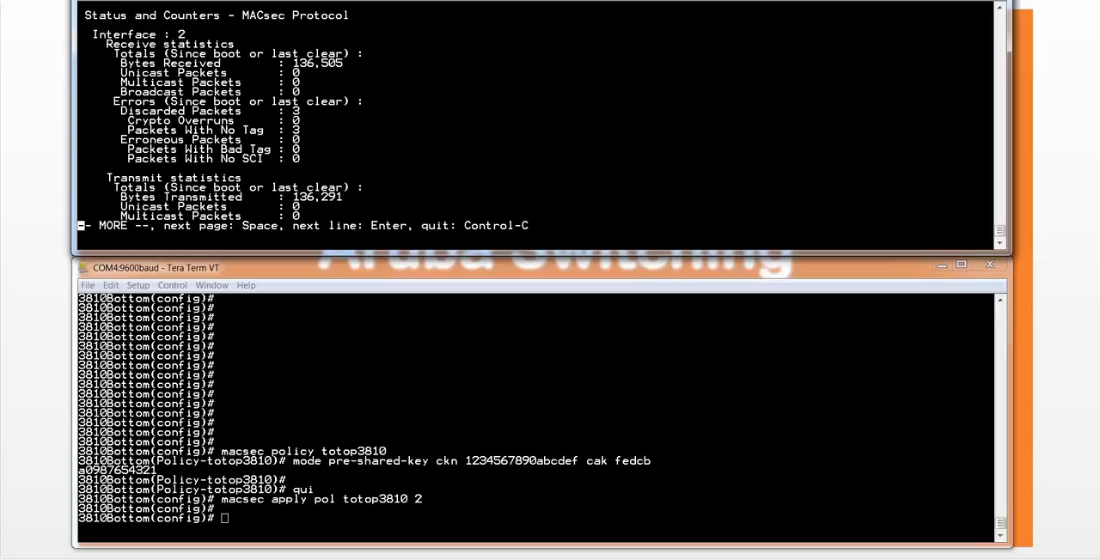
key(space)
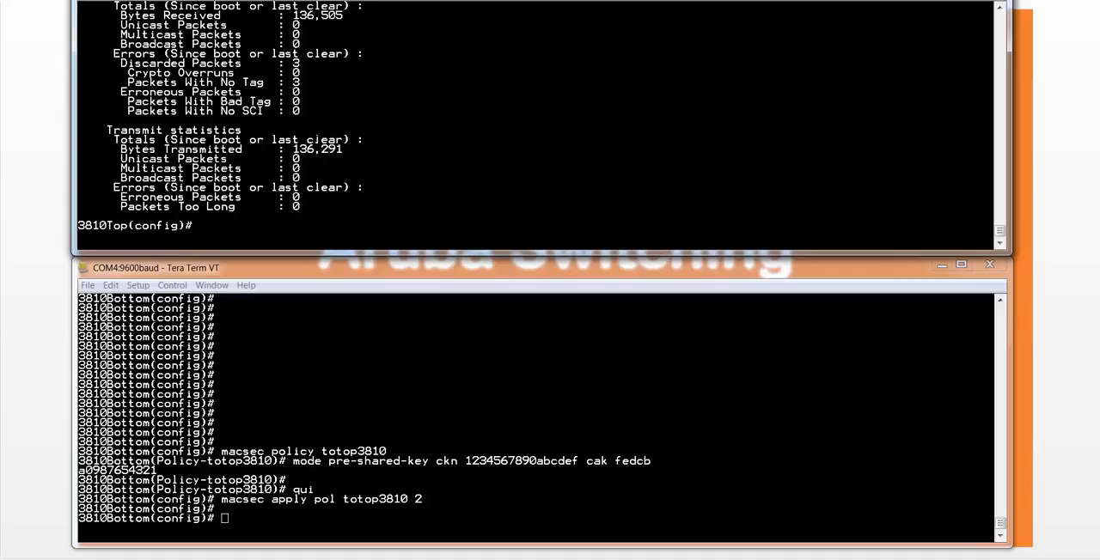
Run 'show macsec statistics detail' and page to encrypted, valid-received and decrypted counts.
text(show)
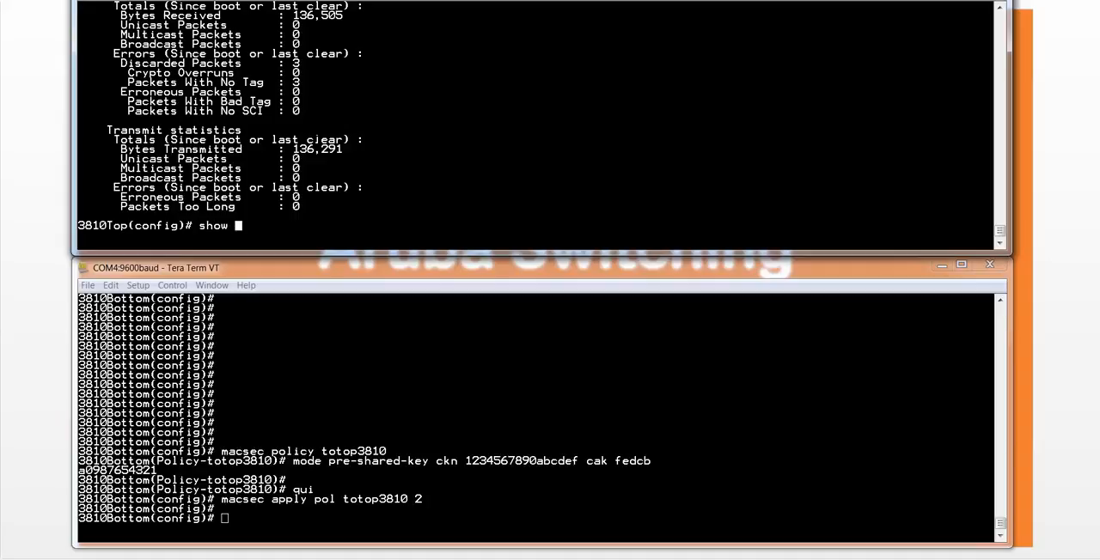
text(macsec stat)
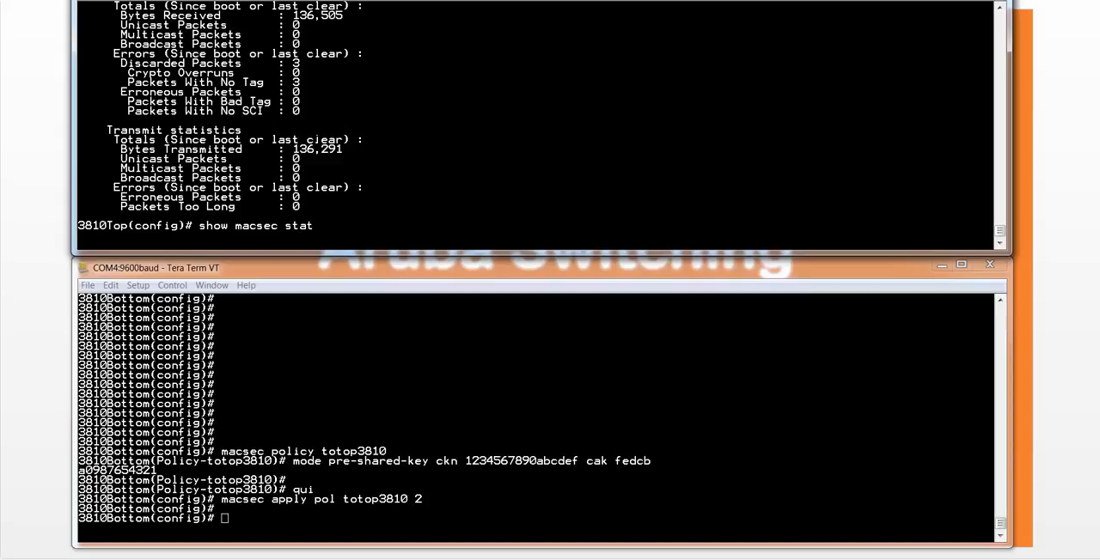
text(istics)
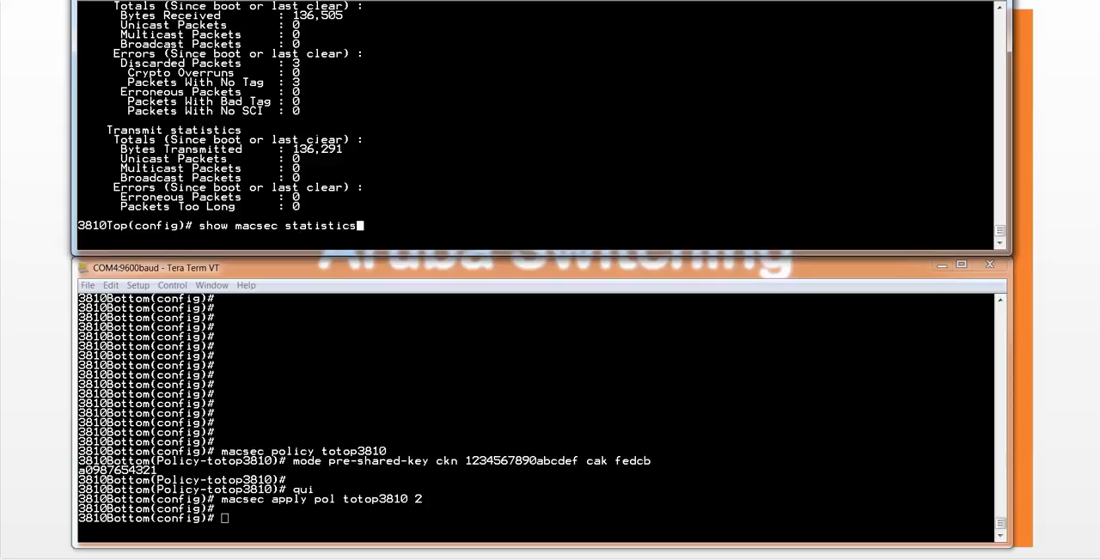
text(det)
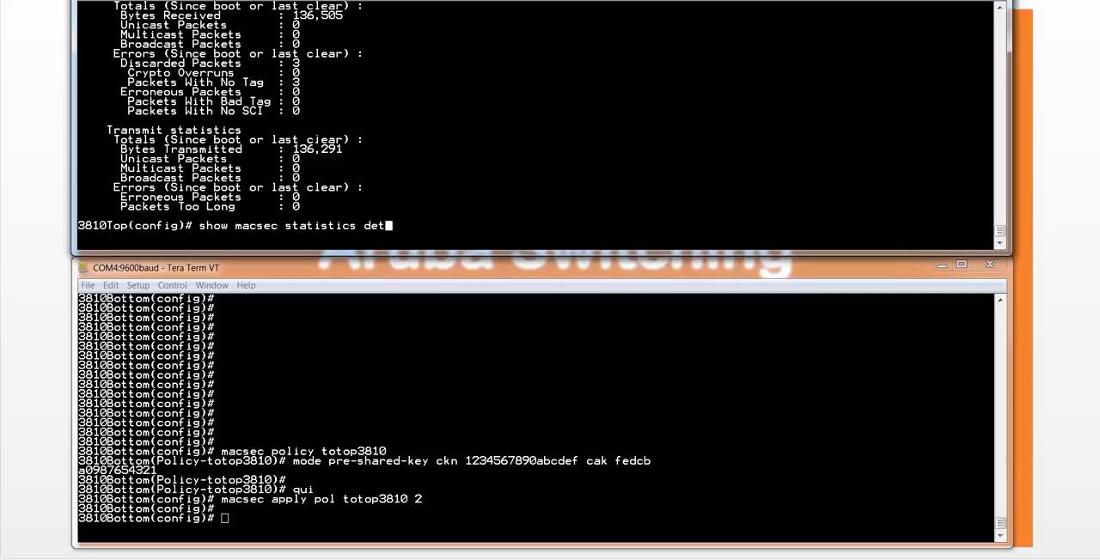
key(enter)
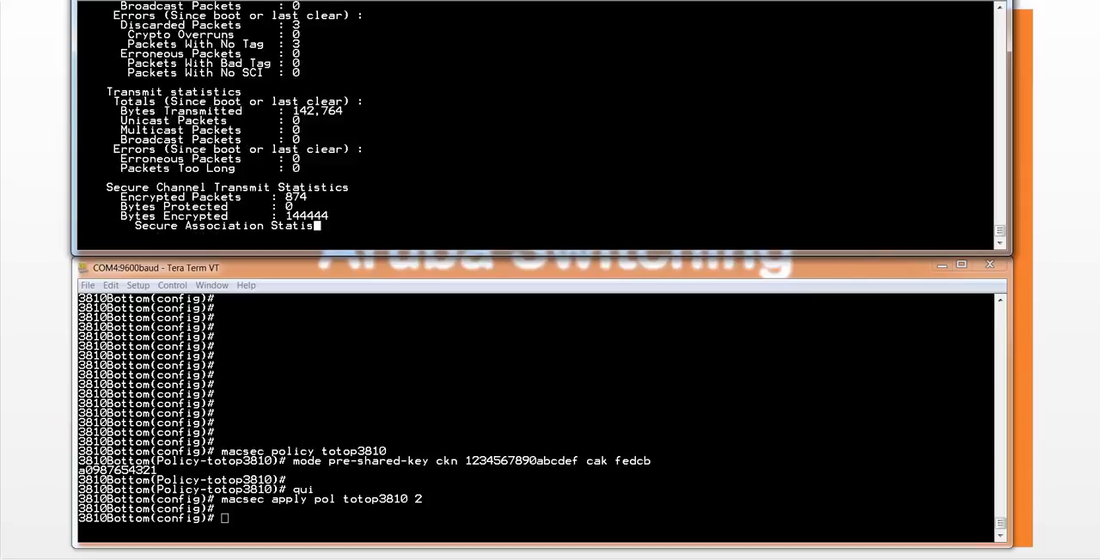
key(space)
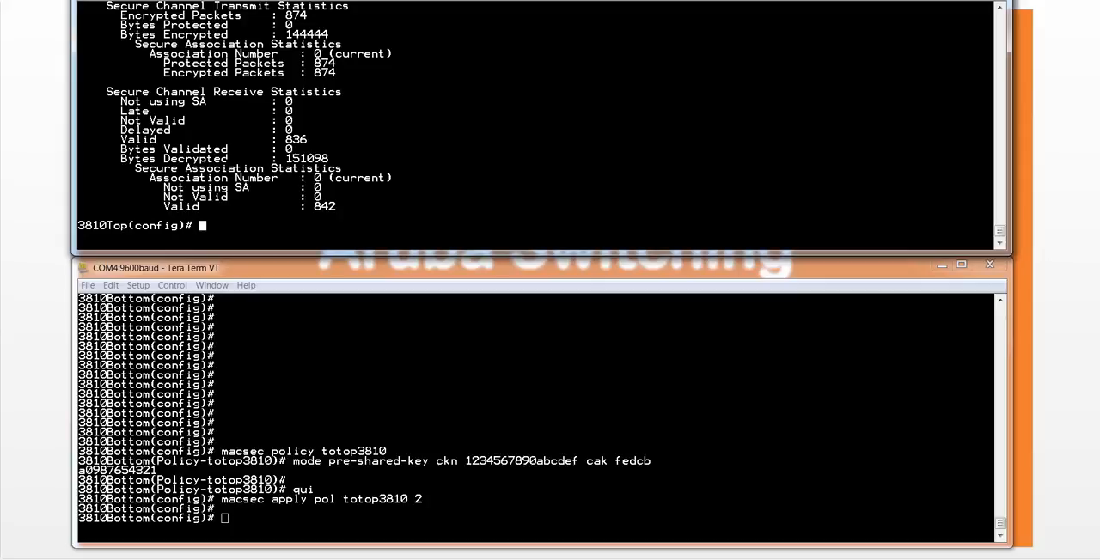
Run 'show port-access mka status' to confirm a Secured session with priority 18.
text(show port-access)
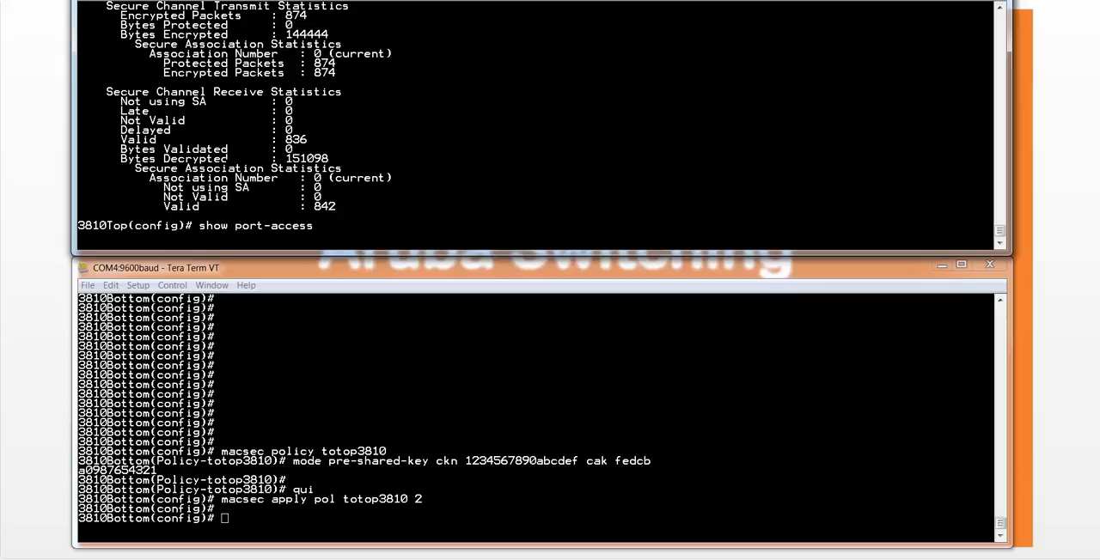
text(m)
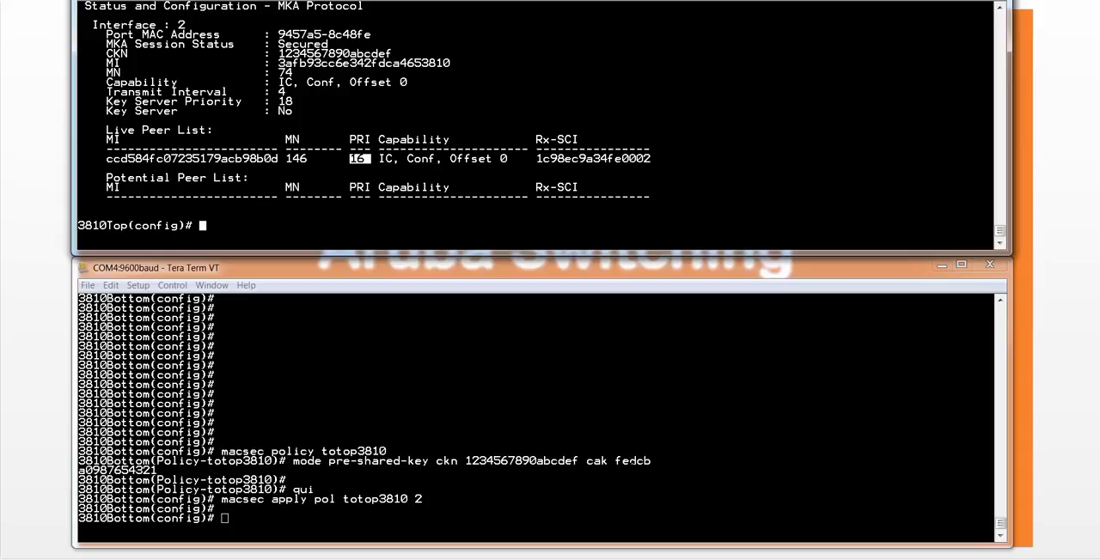
mouse_move(576, 280)
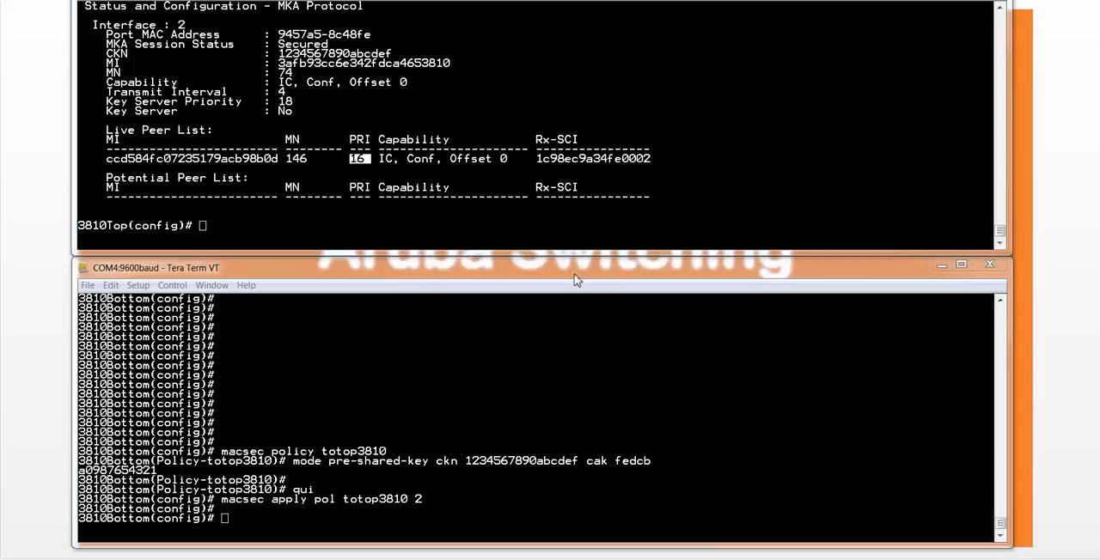